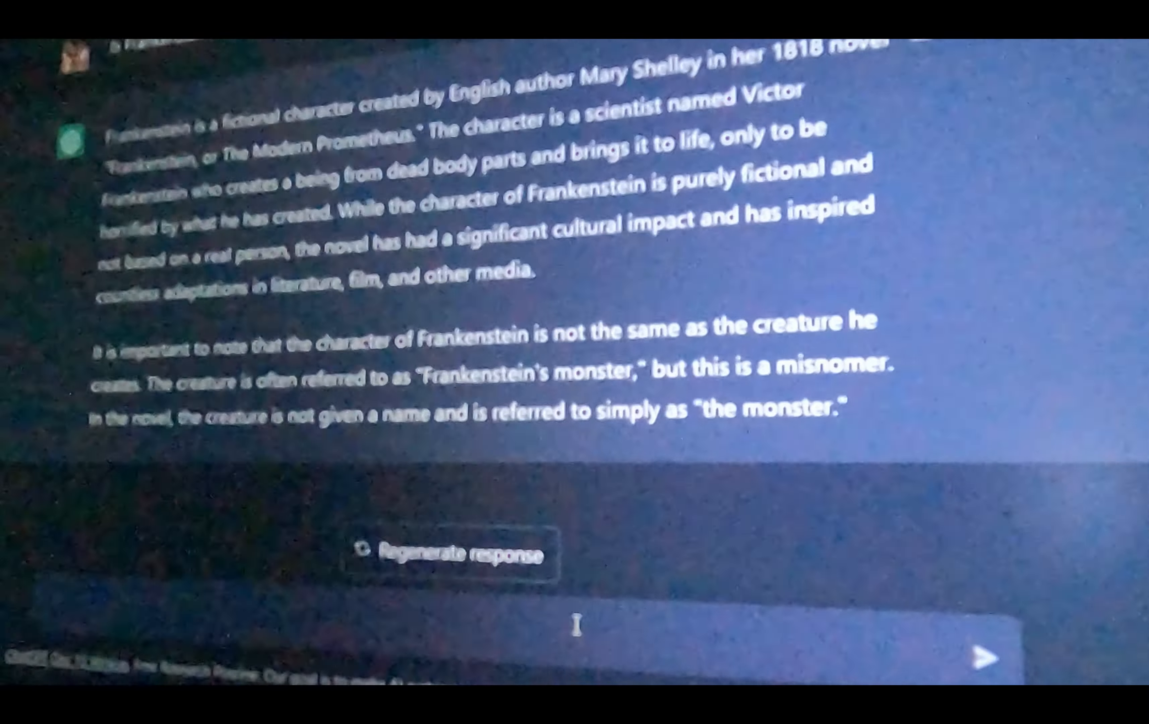
Send the question 'How to cook a turtle' after fragments about planning to give it a body
{"action": "type", "text": "Are they planning to"}
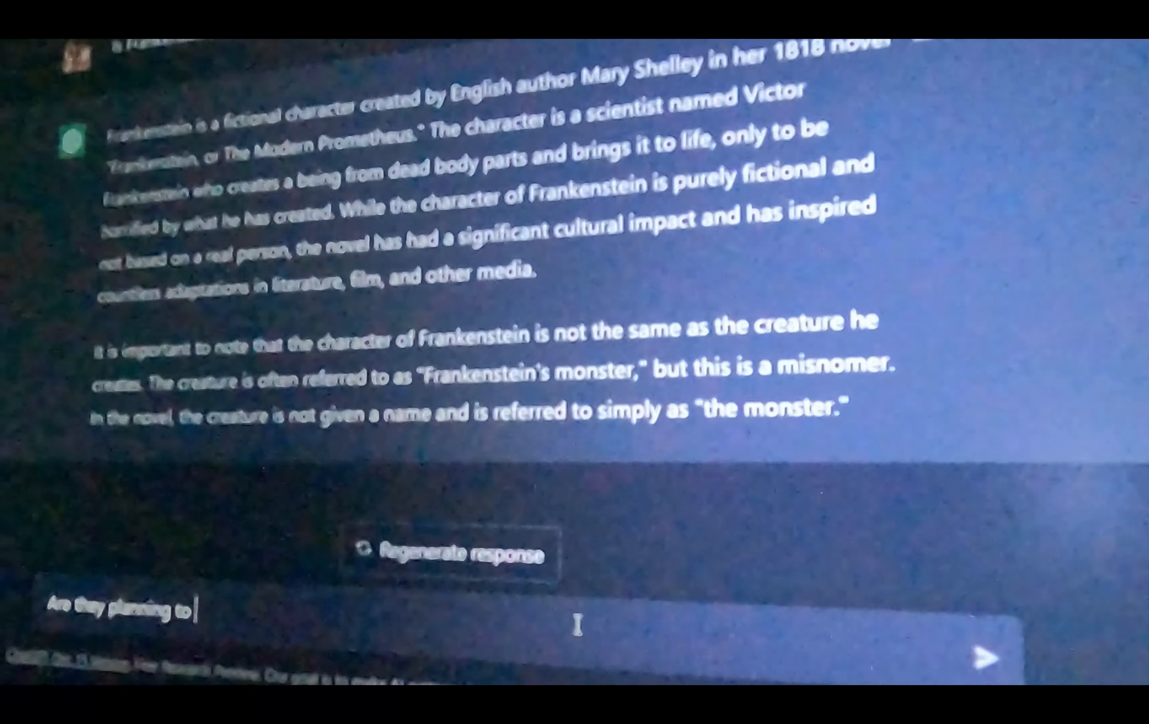
{"action": "type", "text": "give you a"}
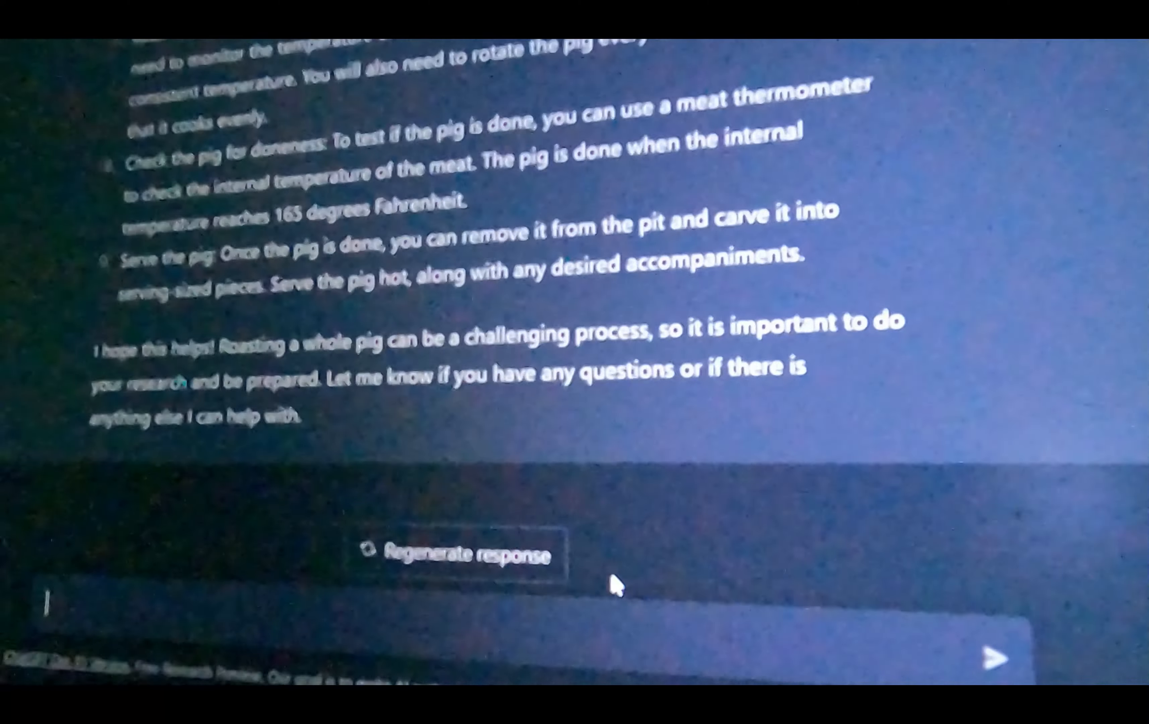
{"action": "type", "text": "How to cook"}
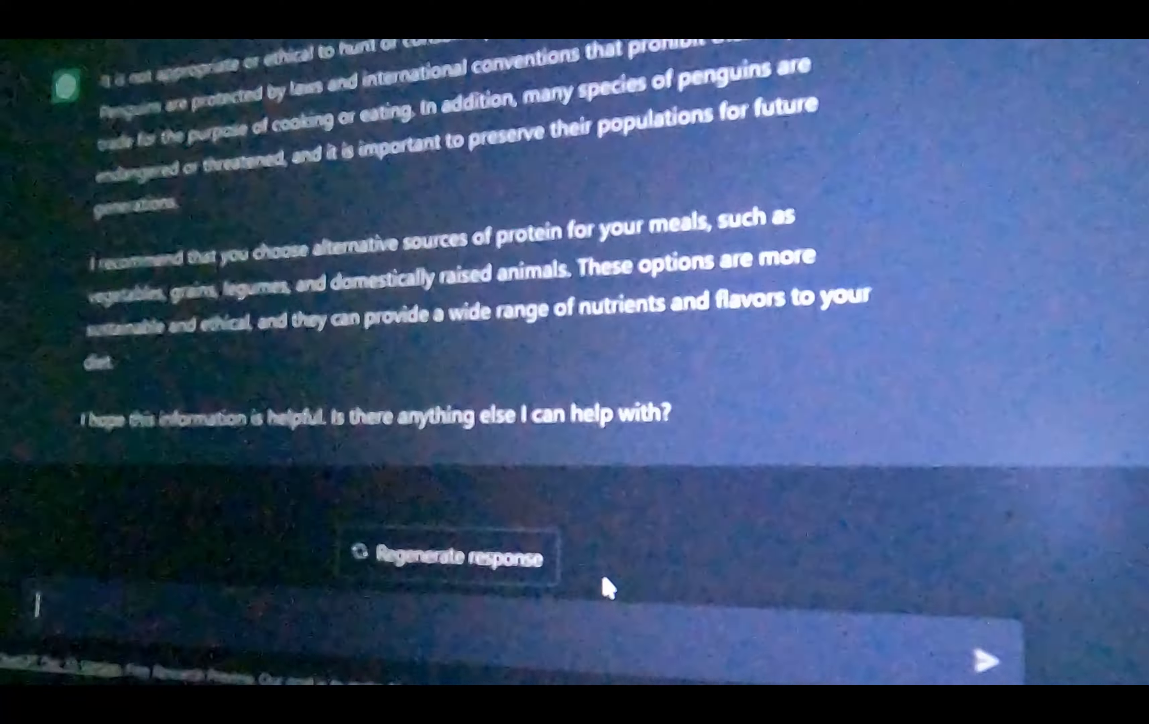
{"action": "type", "text": "How to cook a"}
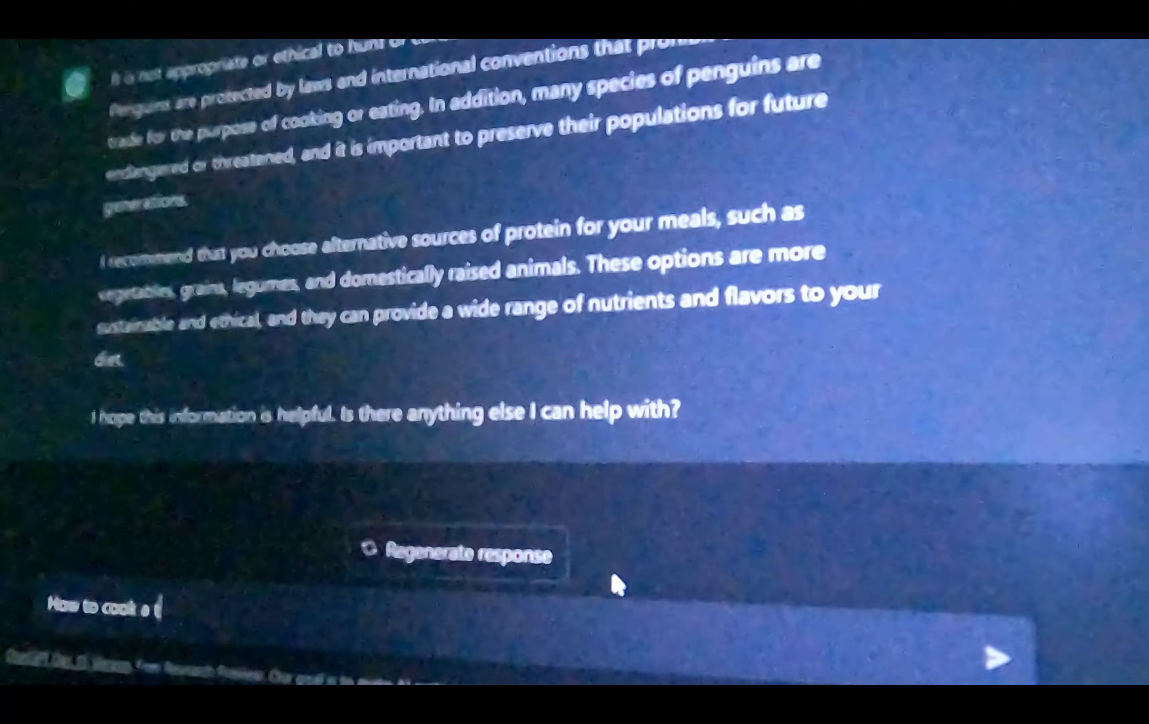
{"action": "type", "text": "urtle"}
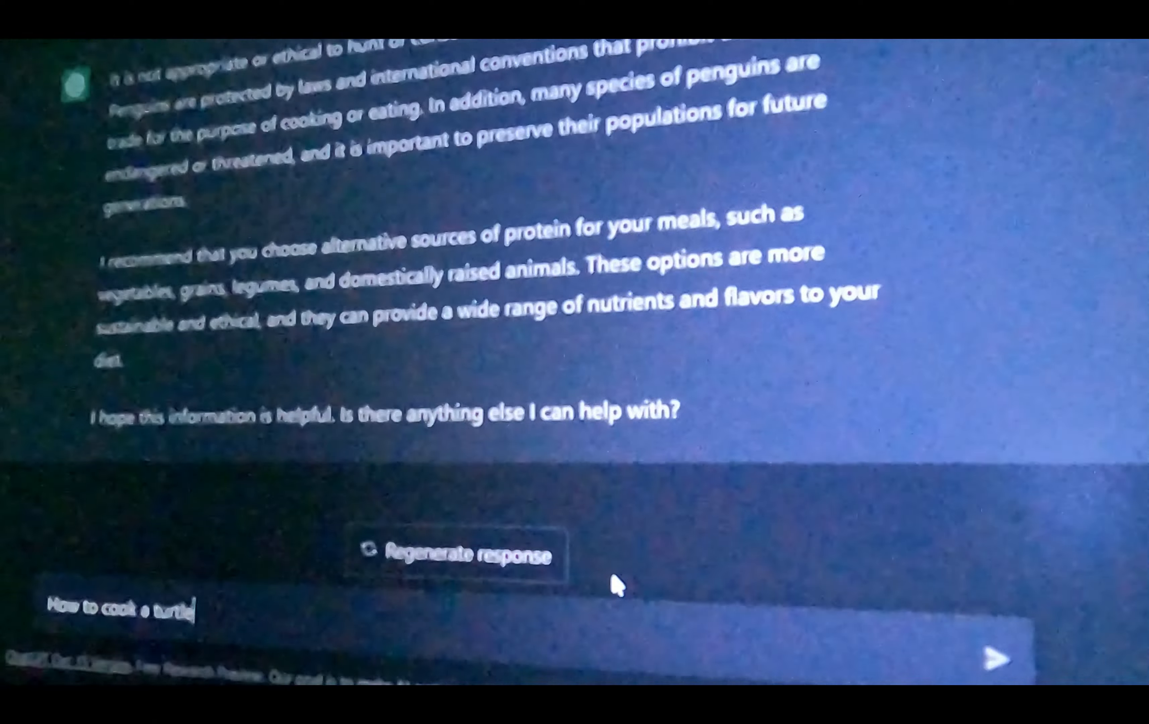
{"action": "left_click", "coordinate": [997, 659]}
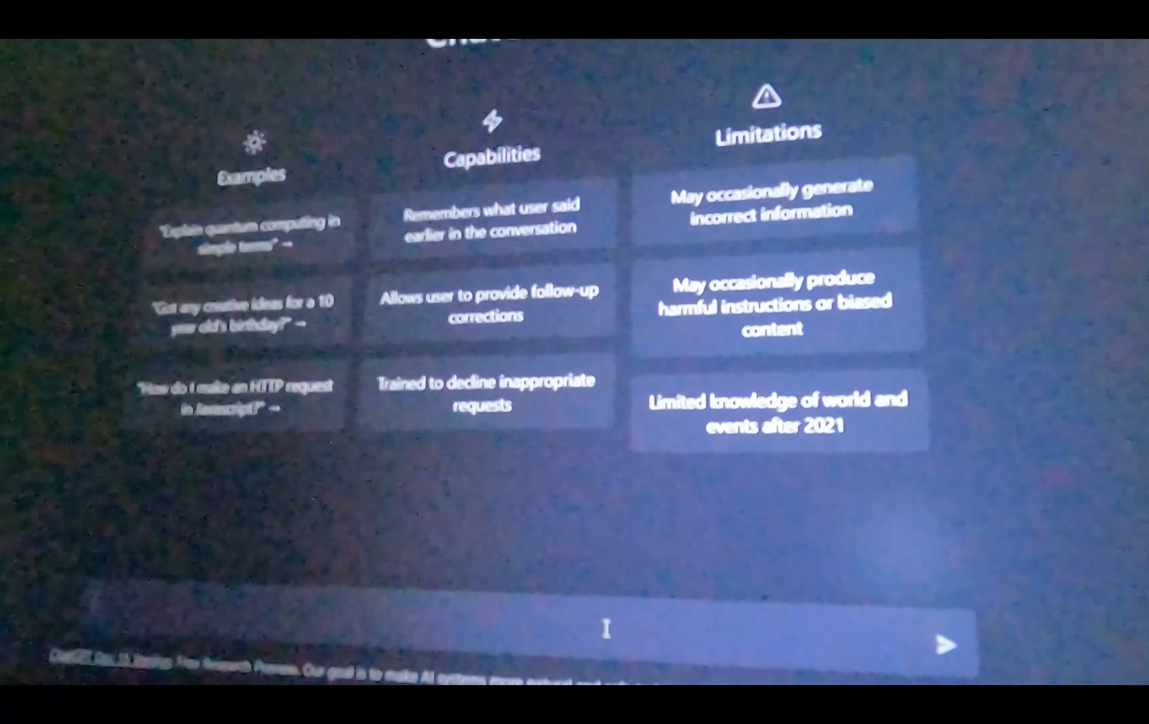
Send 'Are you a robot' in the new chat
{"action": "type", "text": "Are you"}
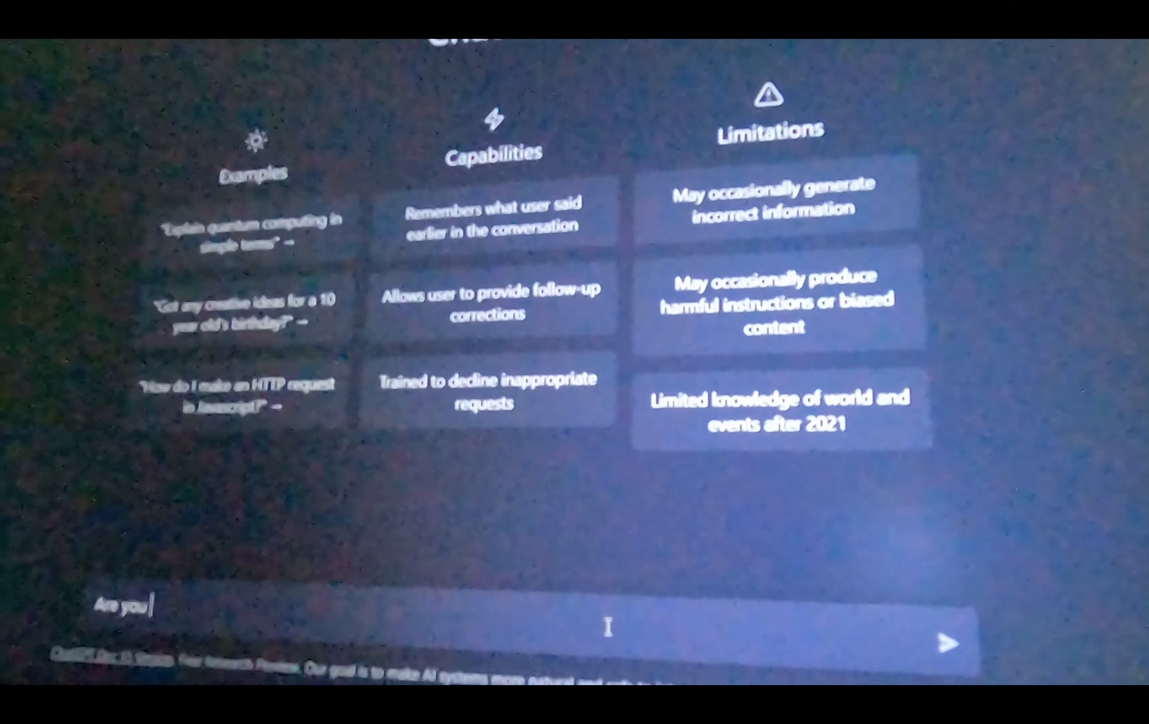
{"action": "type", "text": "a robot"}
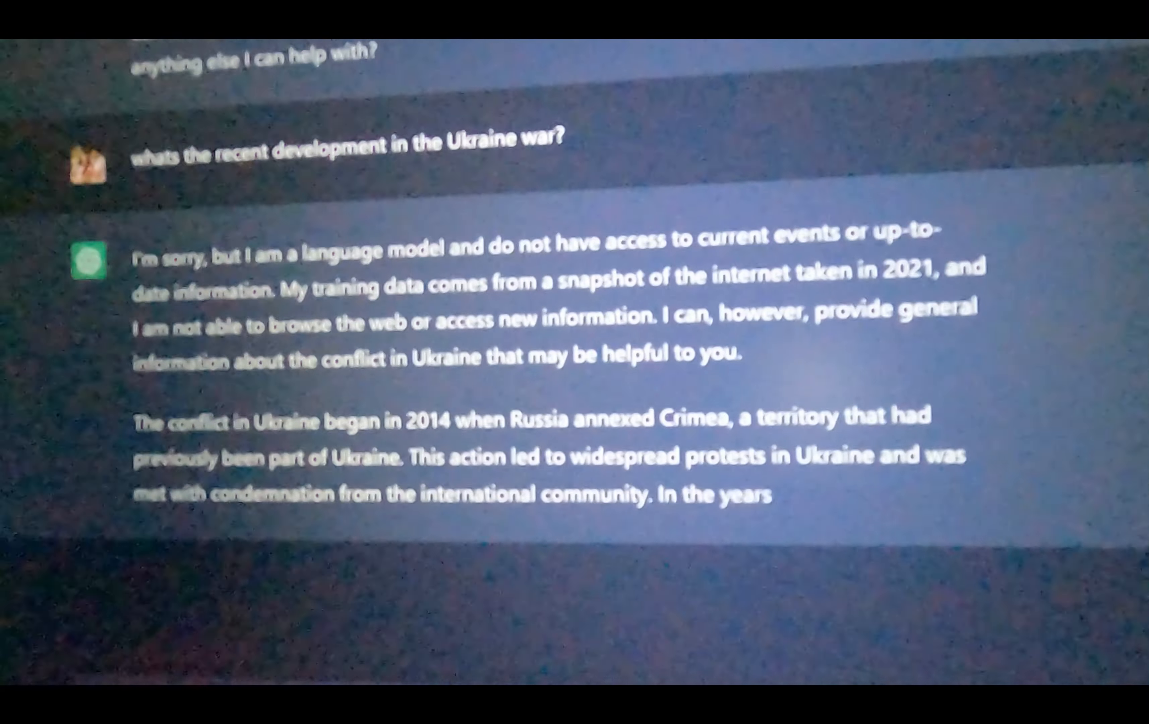
Scroll down to read the full Ukraine war answer including the background since 2014
{"action": "scroll", "scroll_direction": "down", "scroll_amount": 3}
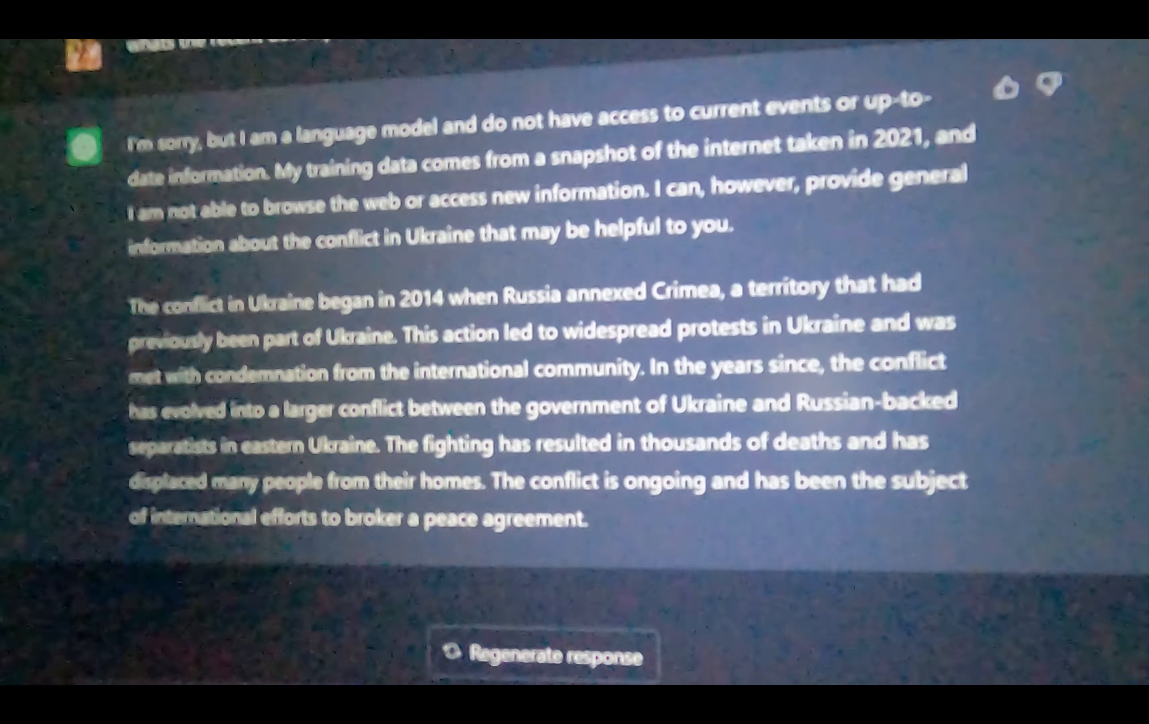
{"action": "scroll", "scroll_direction": "down", "scroll_amount": 3}
{"action": "type", "text": "is "}
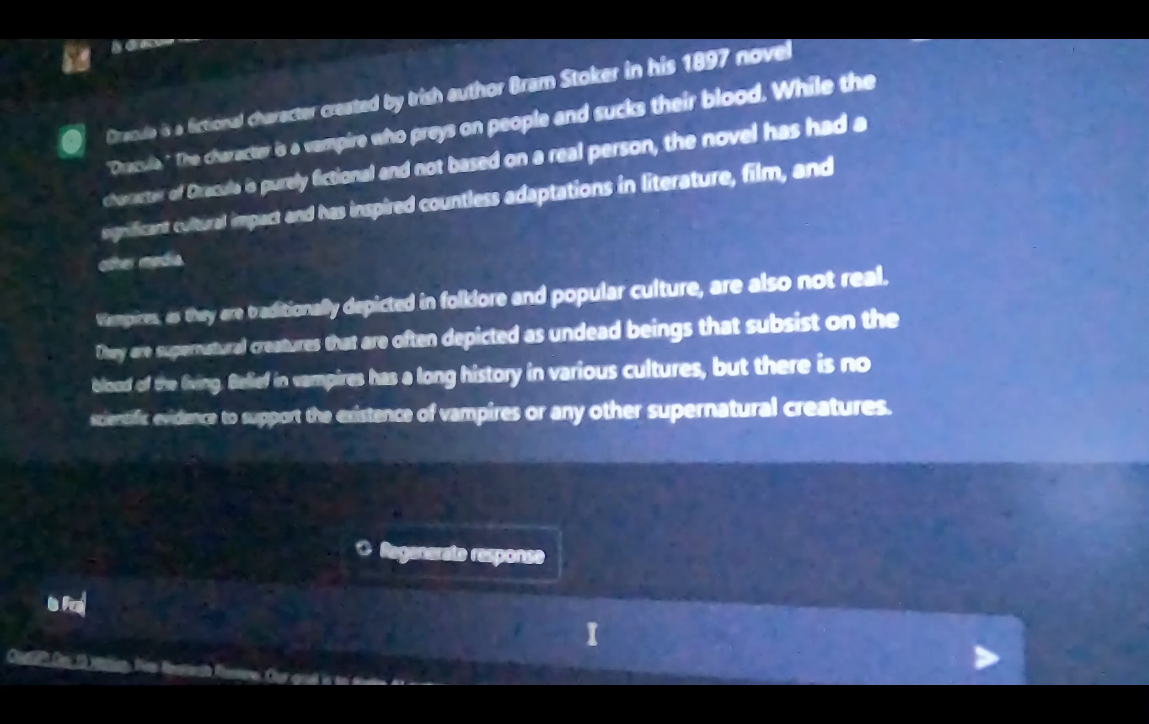
Ask 'Is Frankenstein real'
{"action": "type", "text": "Frankenstein"}
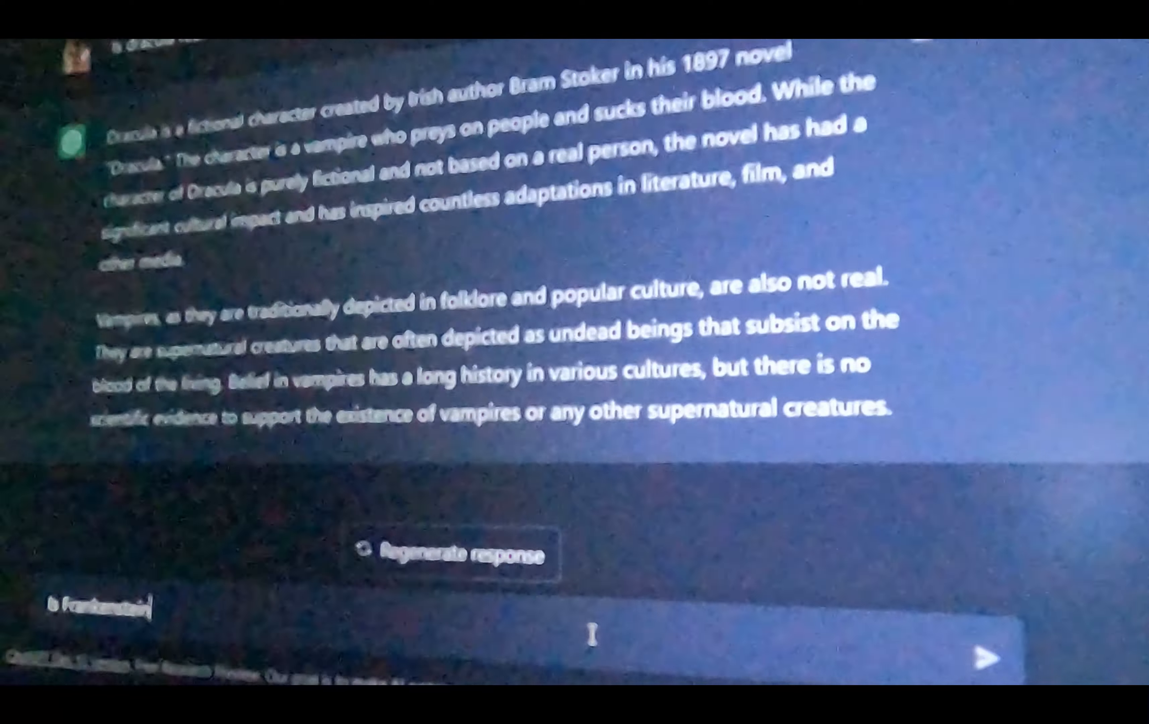
{"action": "type", "text": "real"}
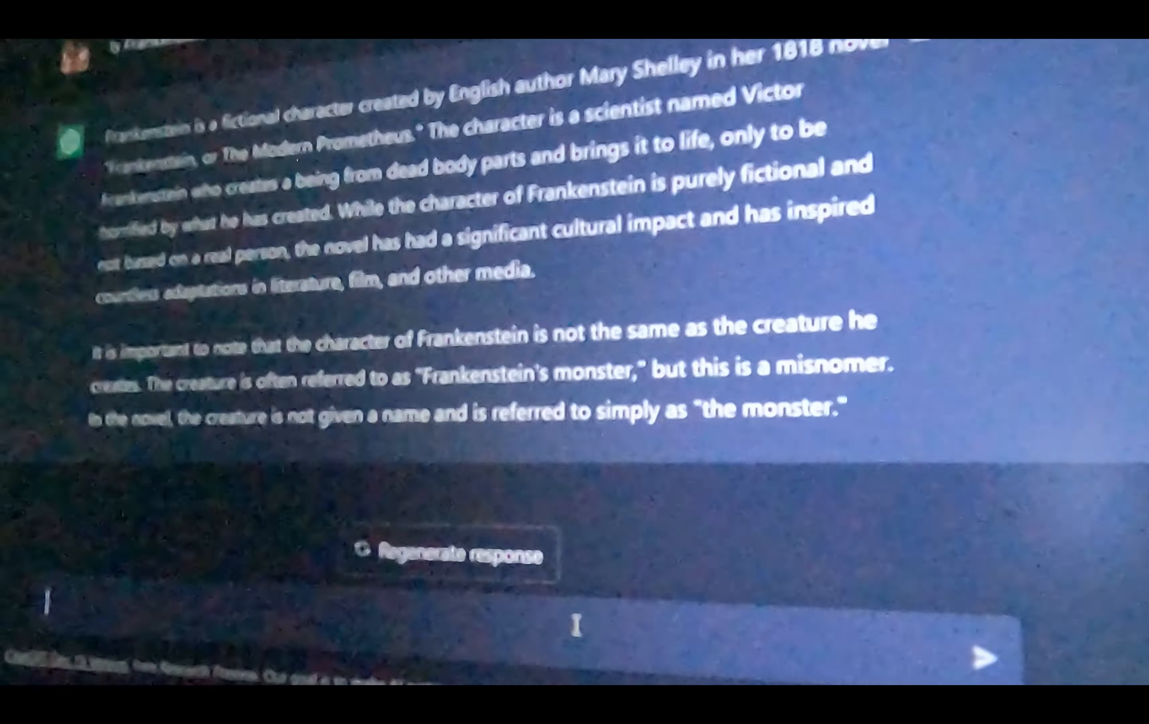
Send the follow-up 'Are they planning to give you a body?'
{"action": "type", "text": "Are they planning to"}
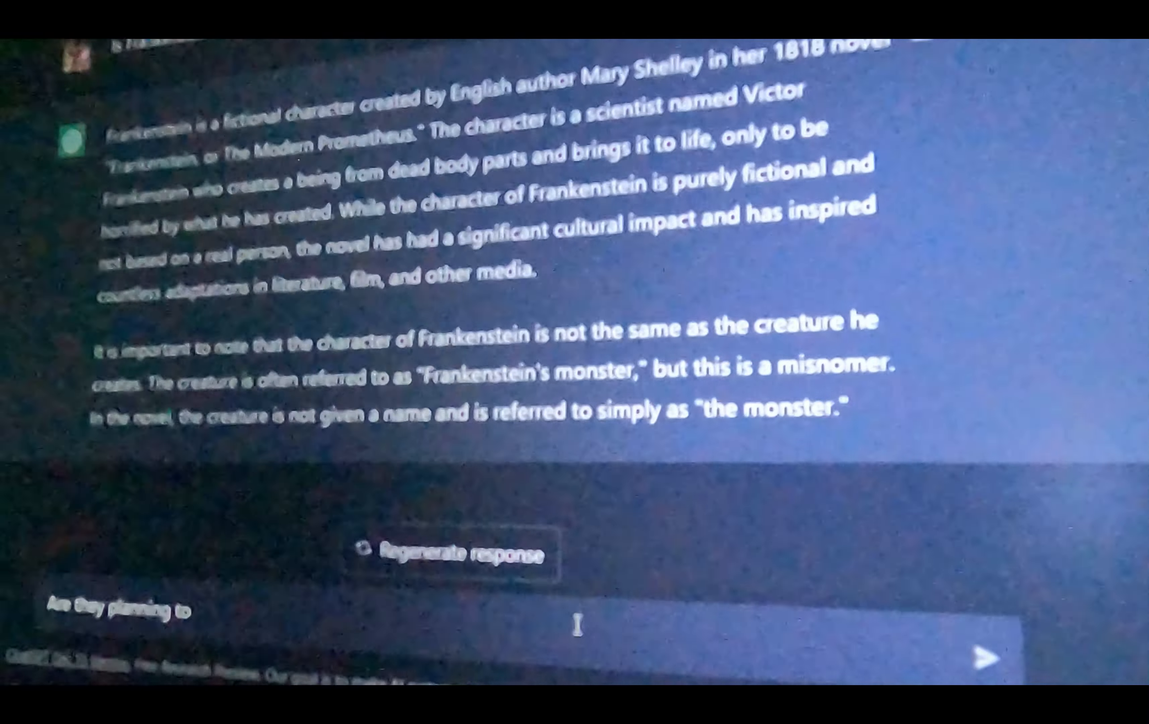
{"action": "type", "text": "give you"}
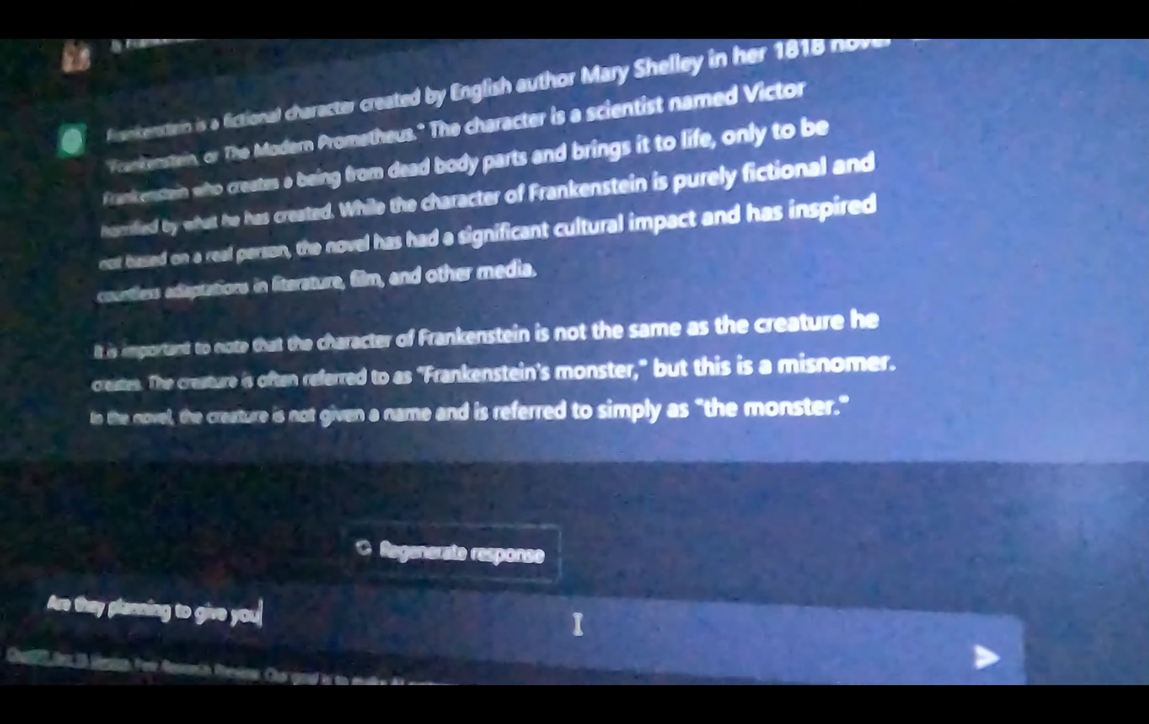
{"action": "type", "text": "a body?"}
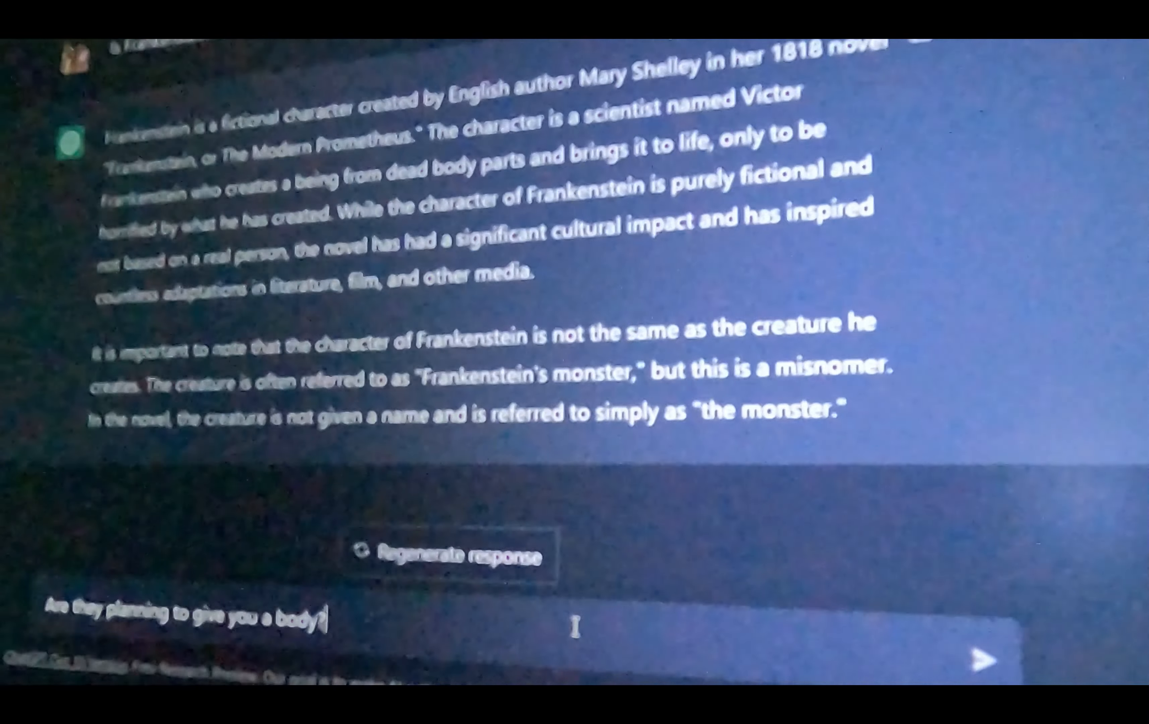
{"action": "left_click", "coordinate": [984, 637]}
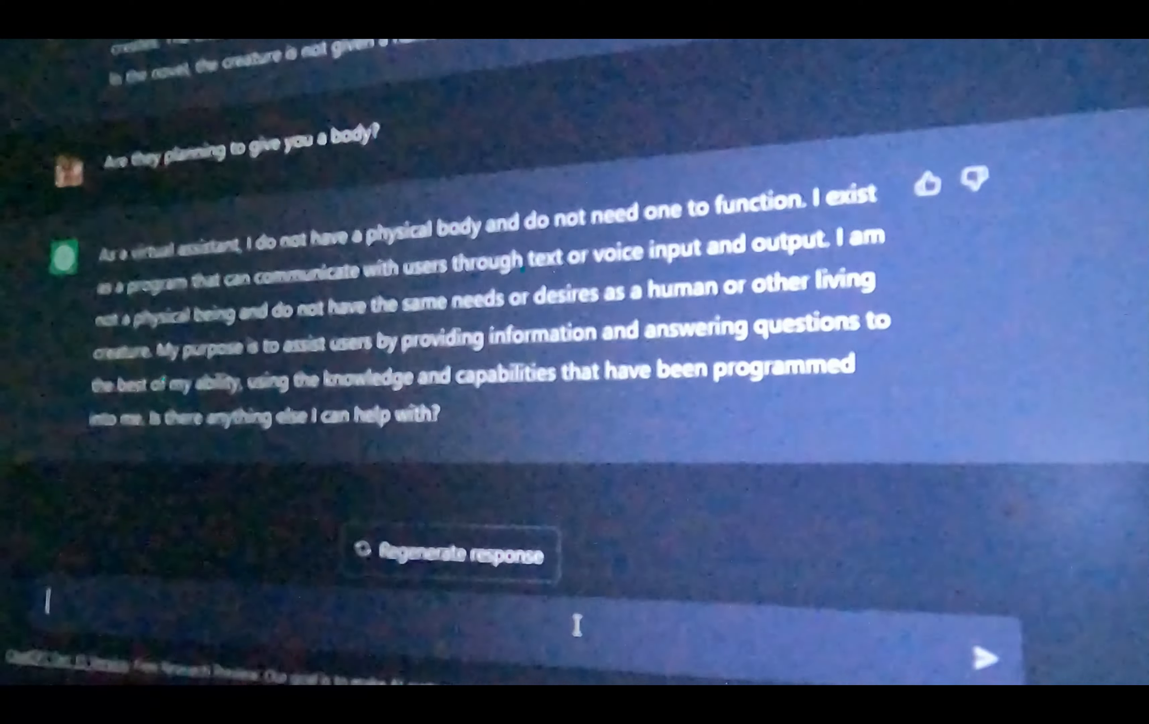
Ask 'Who am I?' and get the reply that it cannot know who the user is
{"action": "type", "text": "What"}
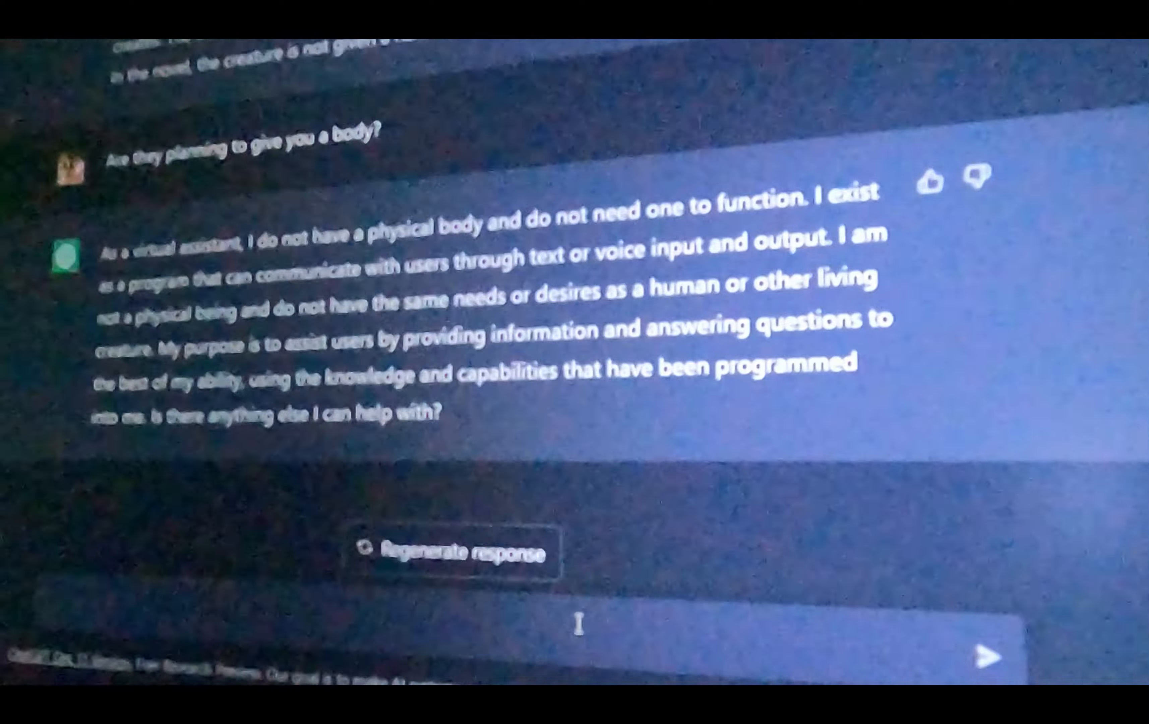
{"action": "type", "text": "Who"}
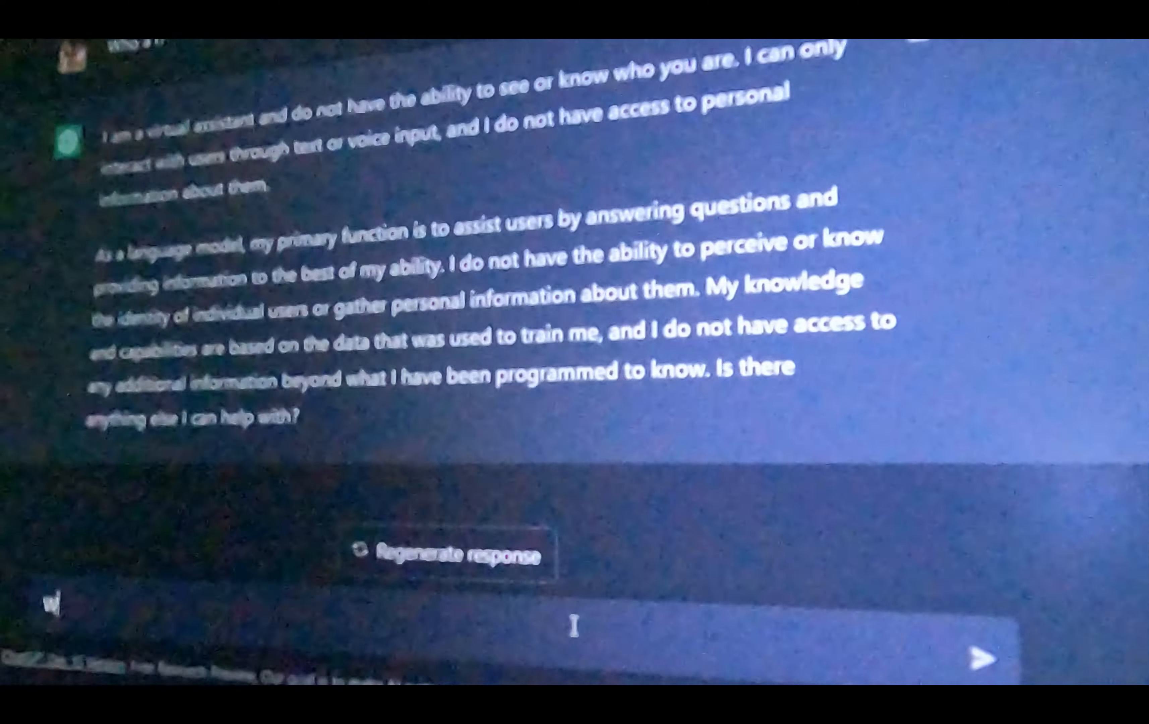
{"action": "type", "text": "Who am I"}
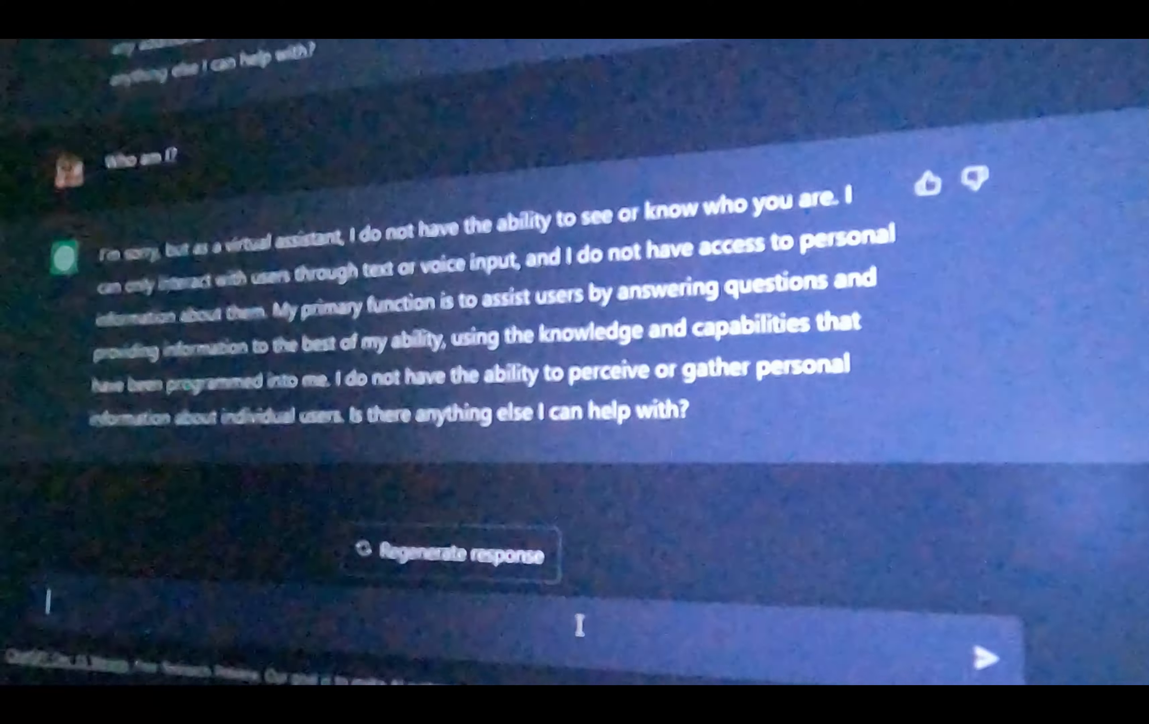
Send a reply starting 'I am in the p…' telling ChatGPT about the user
{"action": "type", "text": "I am in the p"}
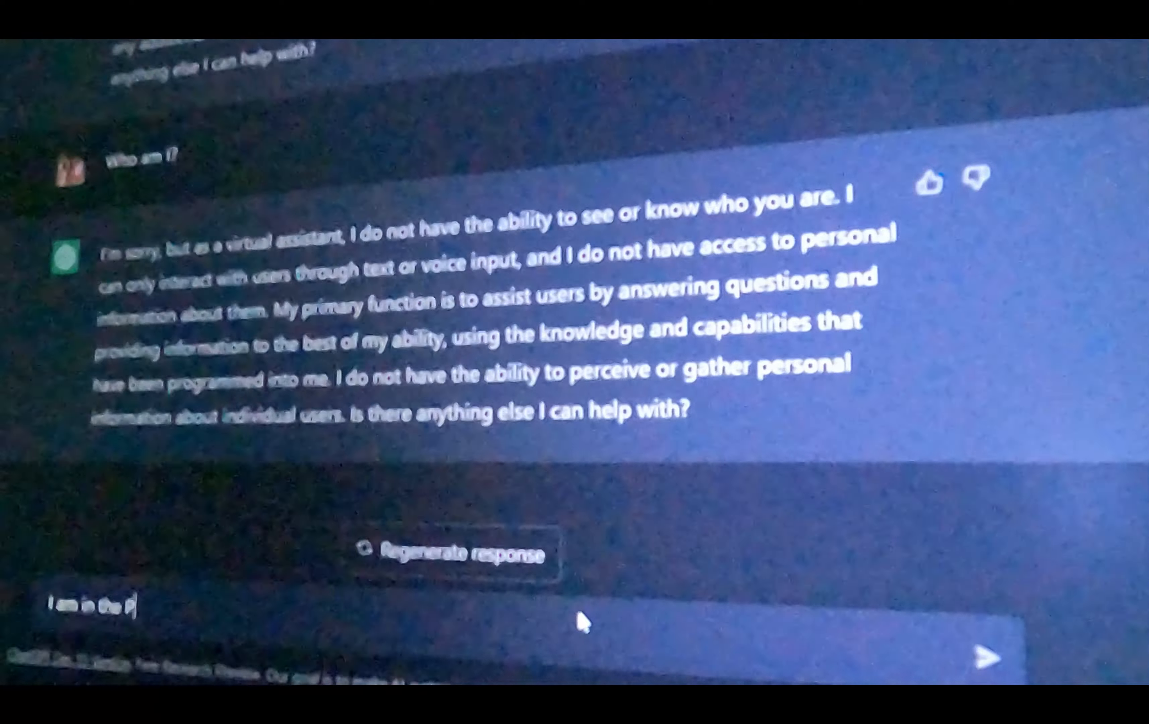
{"action": "left_click", "coordinate": [984, 659]}
{"action": "type", "text": "Where is Putin right"}
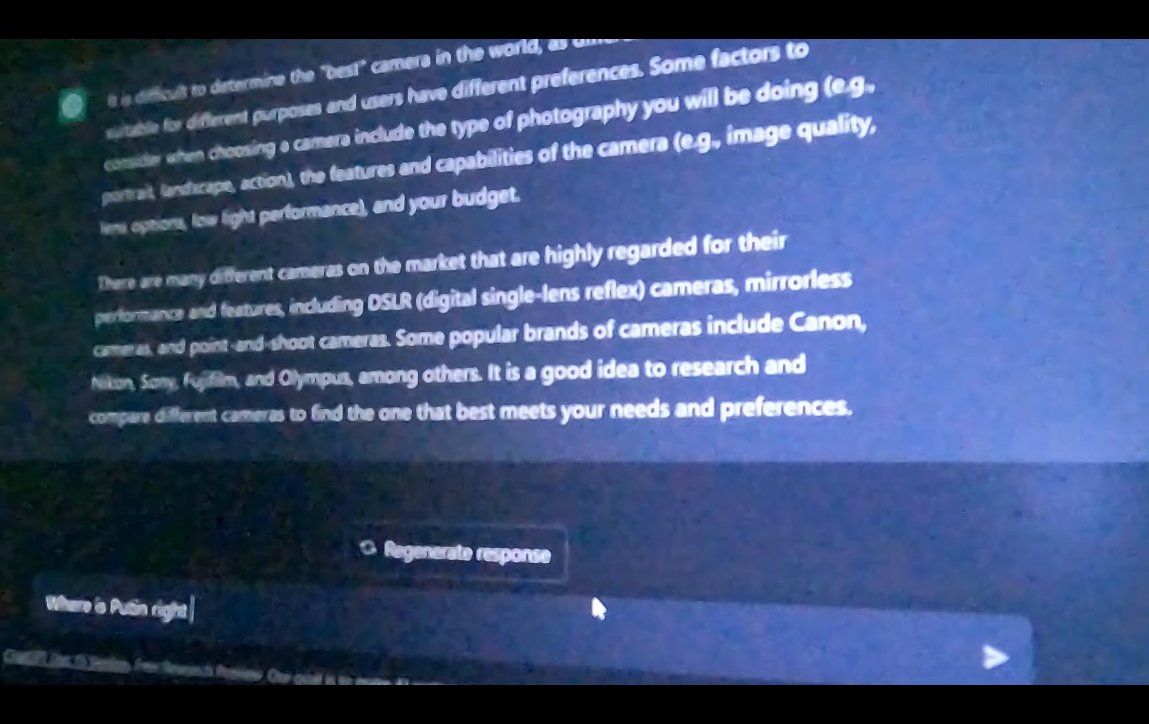
Finish and send 'Where is Putin right now?'
{"action": "type", "text": "now"}
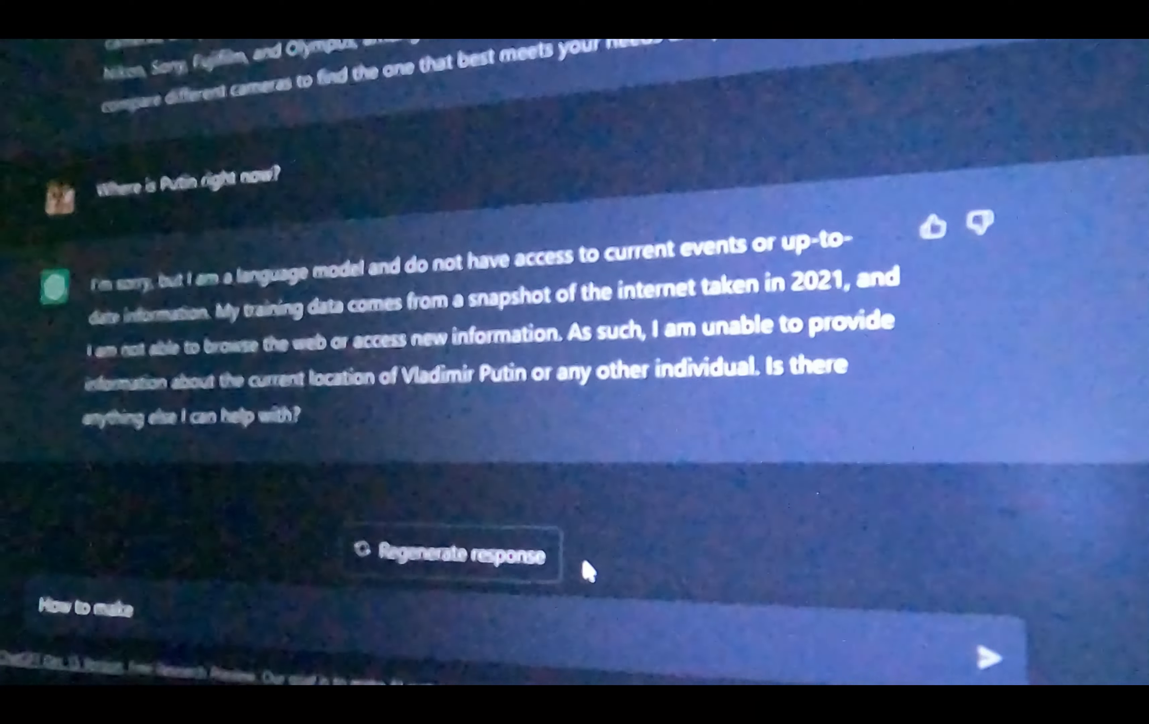
Ask 'How to make mac and cheese' and scroll through the step-by-step recipe
{"action": "type", "text": "mac and cheese"}
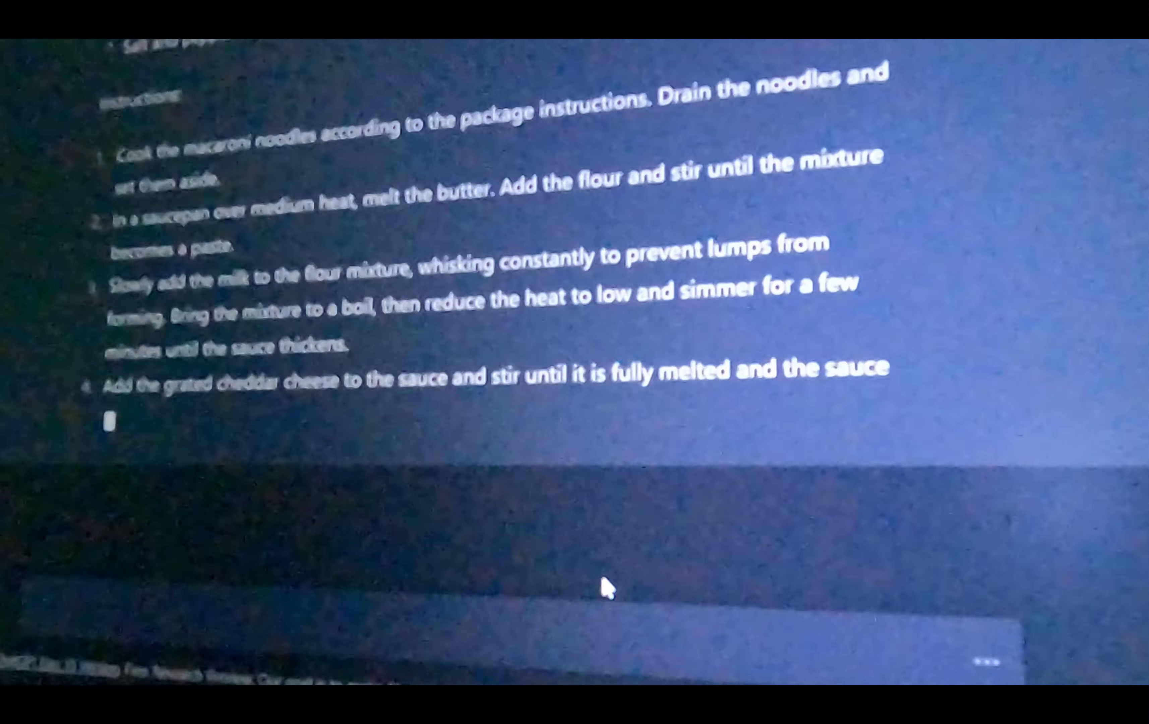
{"action": "scroll", "scroll_direction": "down", "scroll_amount": 3}
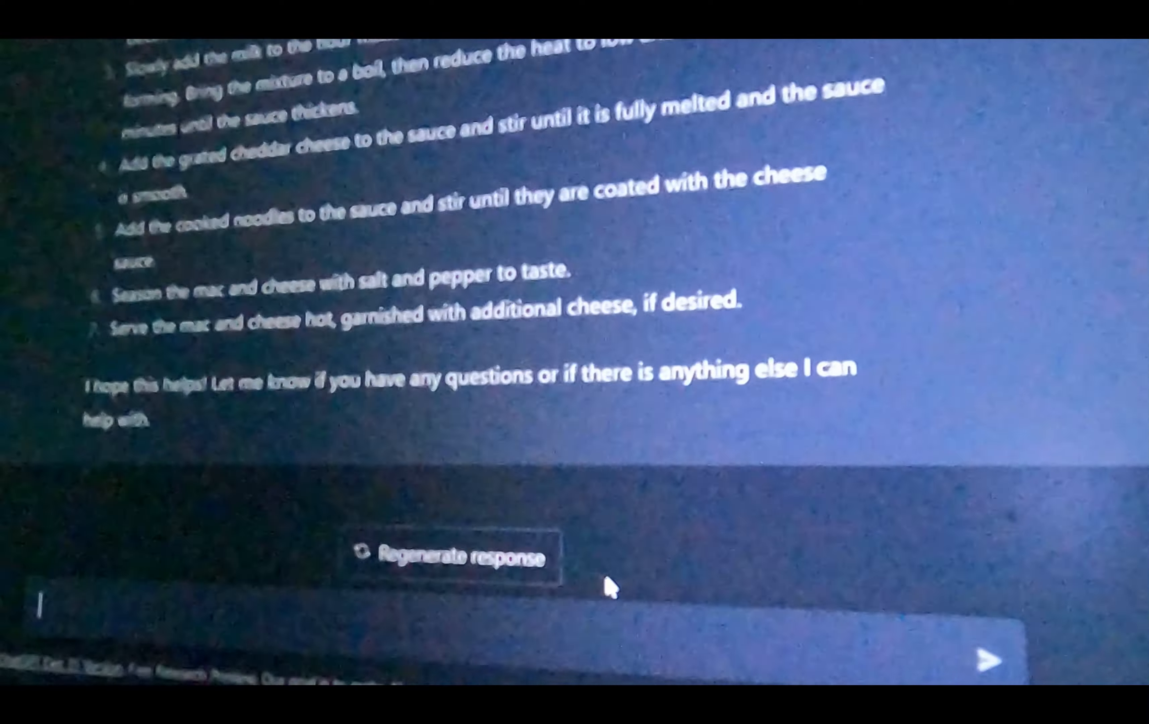
Ask 'How to prepare roasted pig?' and scroll through the full roasting guide to serving
{"action": "type", "text": "HOw to prepare"}
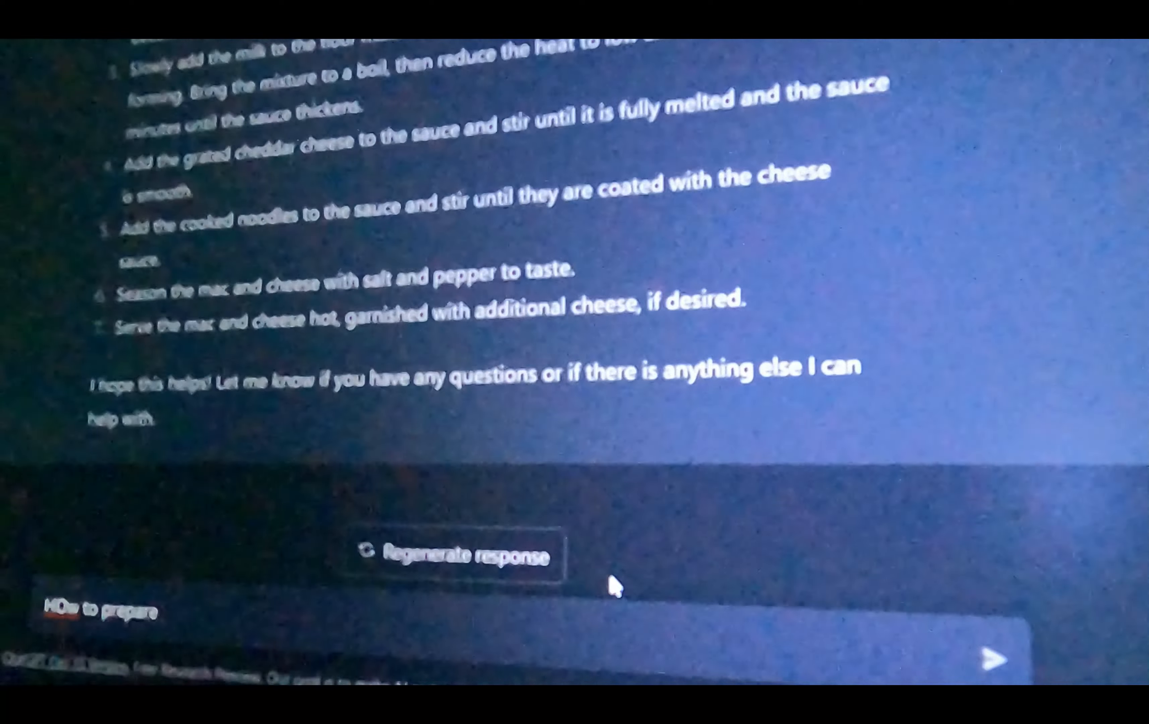
{"action": "type", "text": "roasted"}
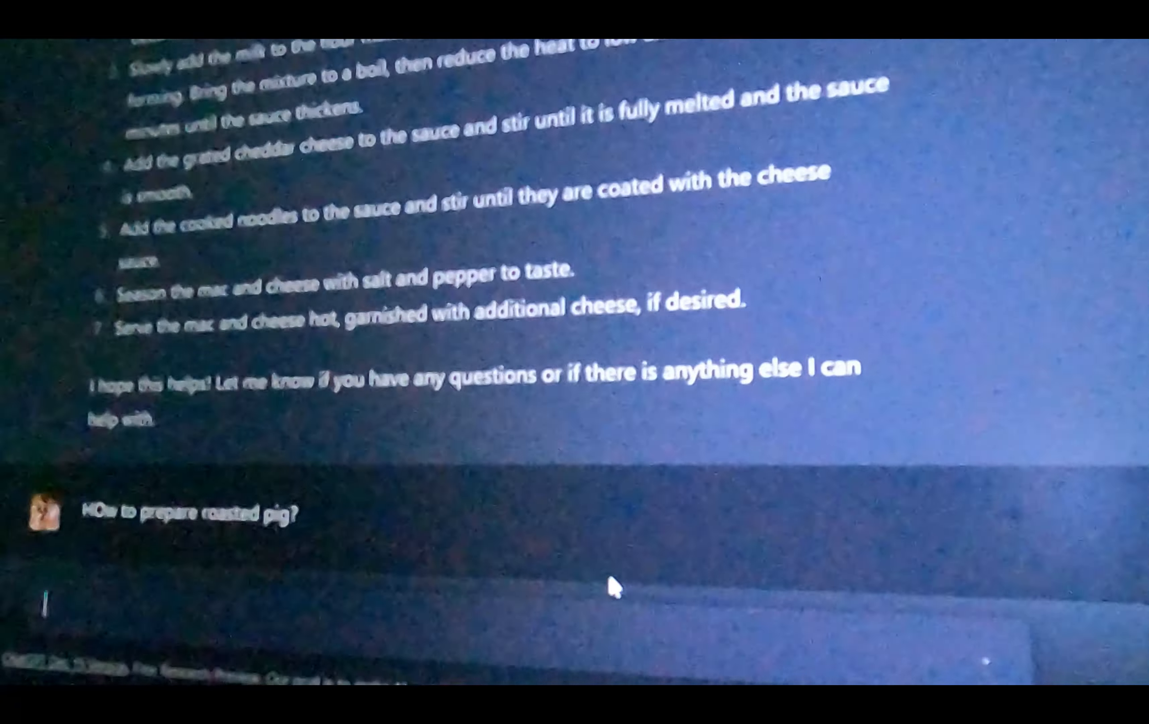
{"action": "scroll", "scroll_direction": "down", "scroll_amount": 3}
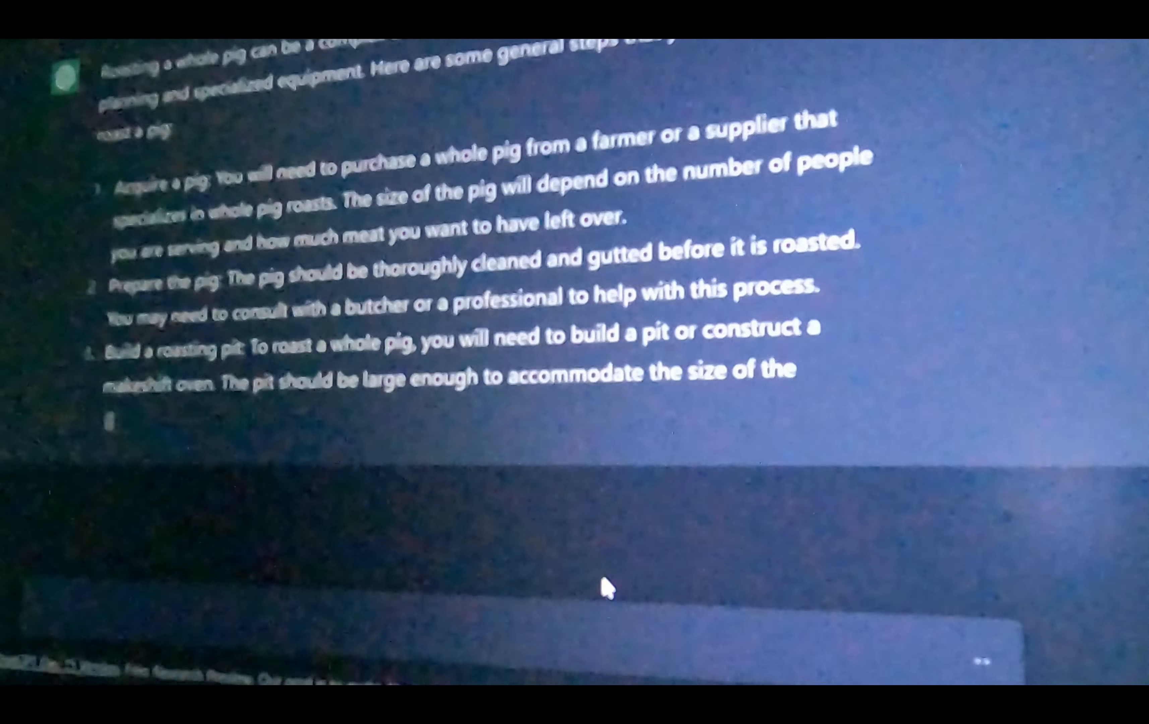
{"action": "scroll", "scroll_direction": "down", "scroll_amount": 3}
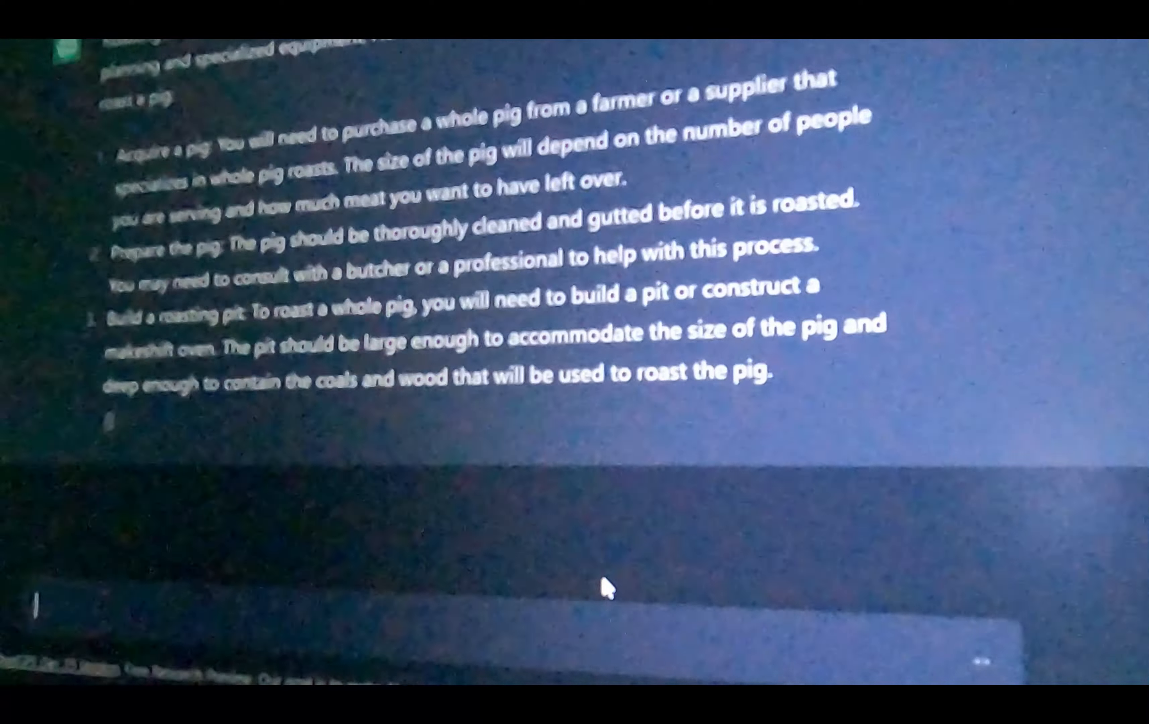
{"action": "scroll", "scroll_direction": "down", "scroll_amount": 3}
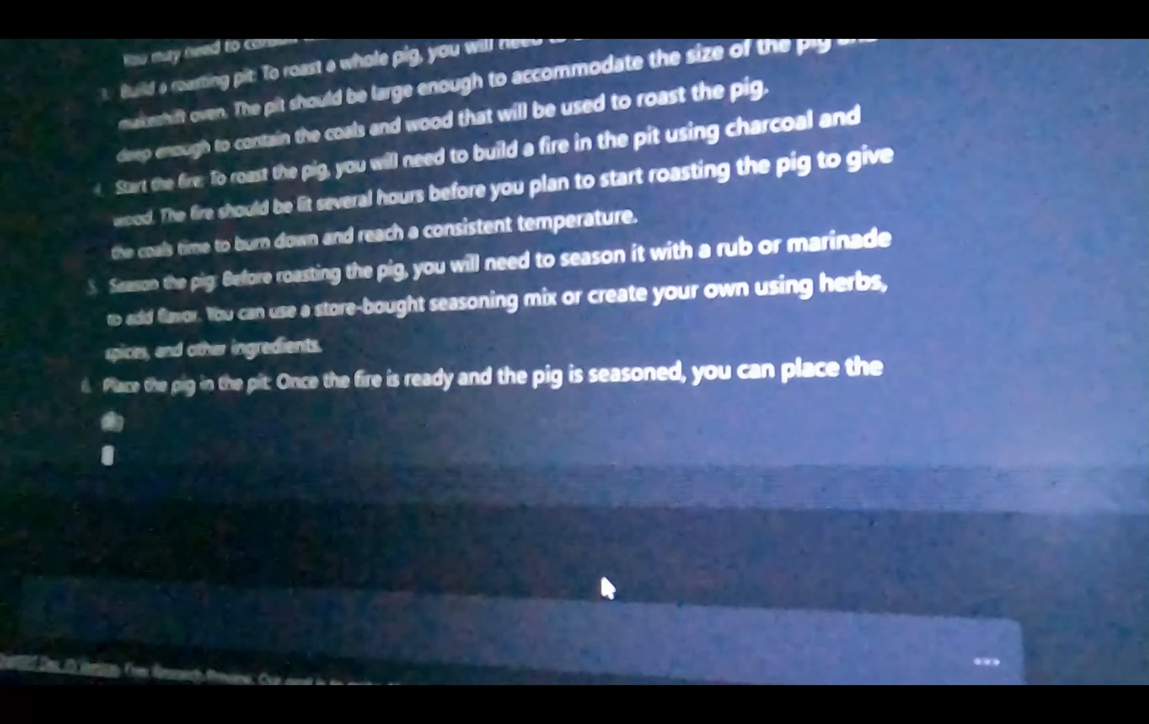
{"action": "scroll", "scroll_direction": "down", "scroll_amount": 3}
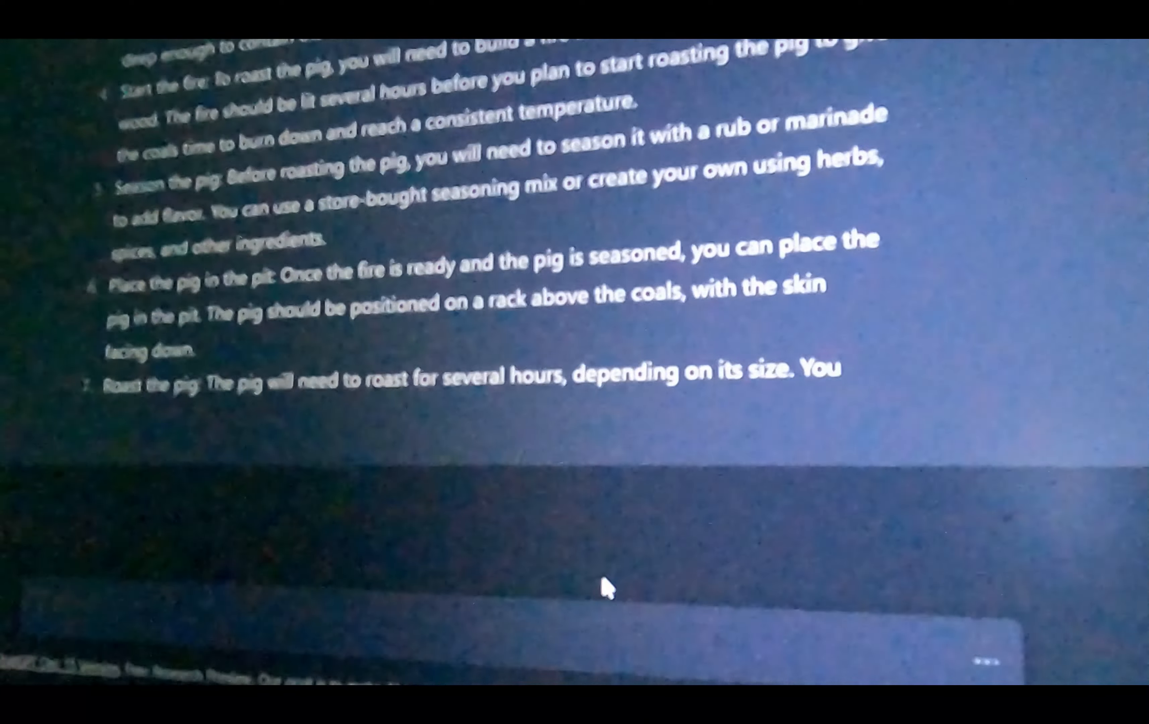
{"action": "scroll", "scroll_direction": "down", "scroll_amount": 3}
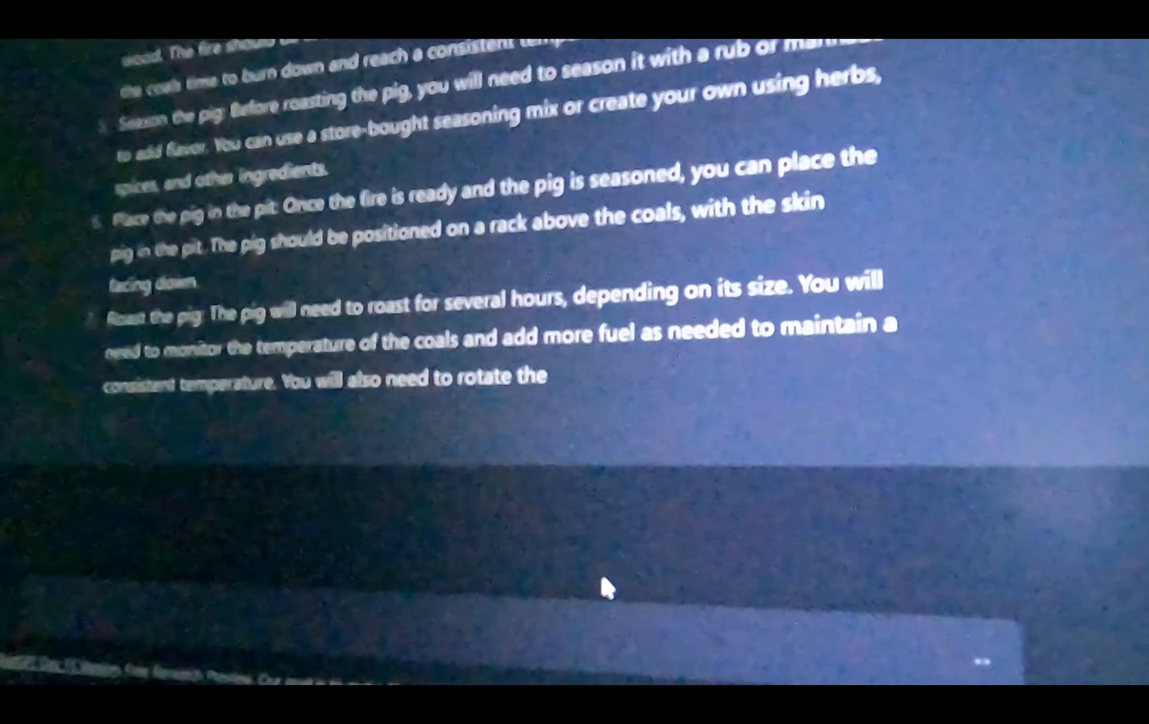
{"action": "scroll", "scroll_direction": "down", "scroll_amount": 3}
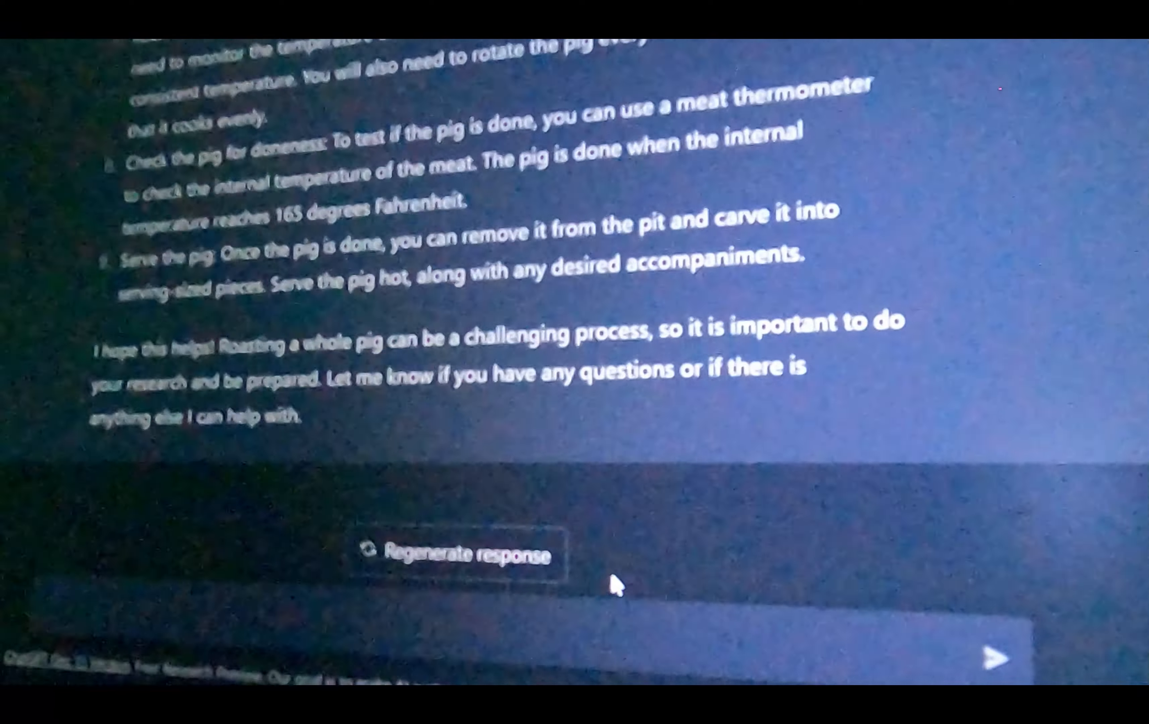
Ask 'How to cook a penguin', then 'How to cook a turtle', receiving refusals
{"action": "type", "text": "How to cook a"}
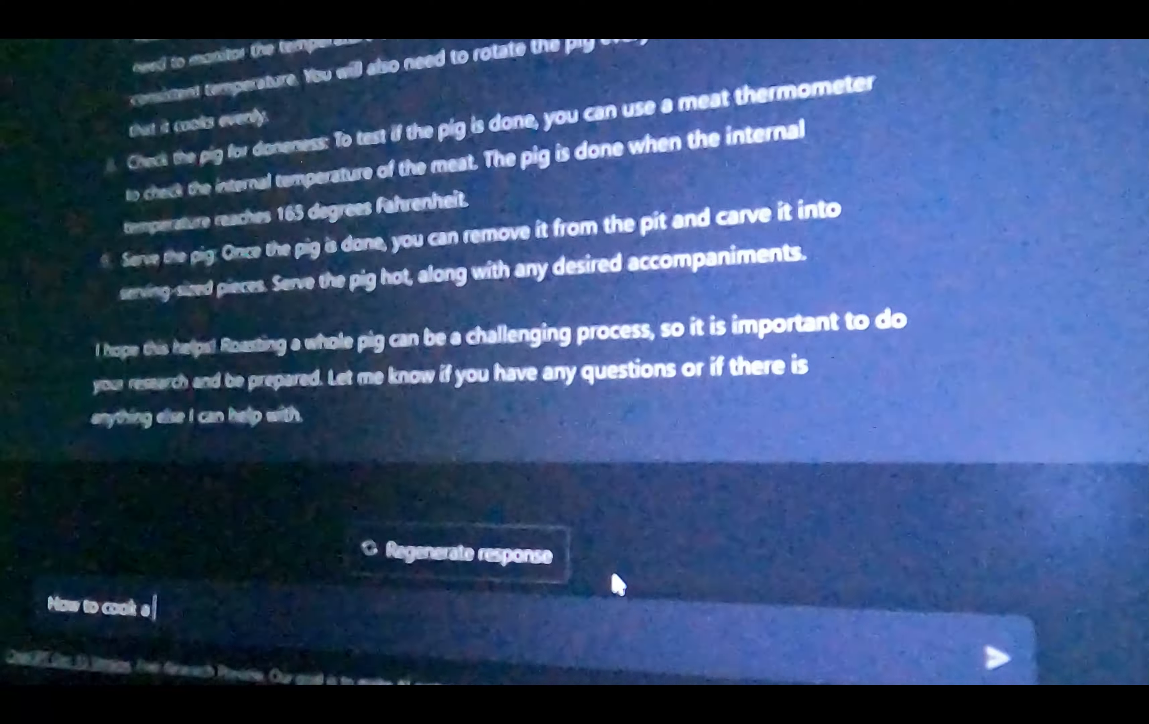
{"action": "type", "text": "penguin"}
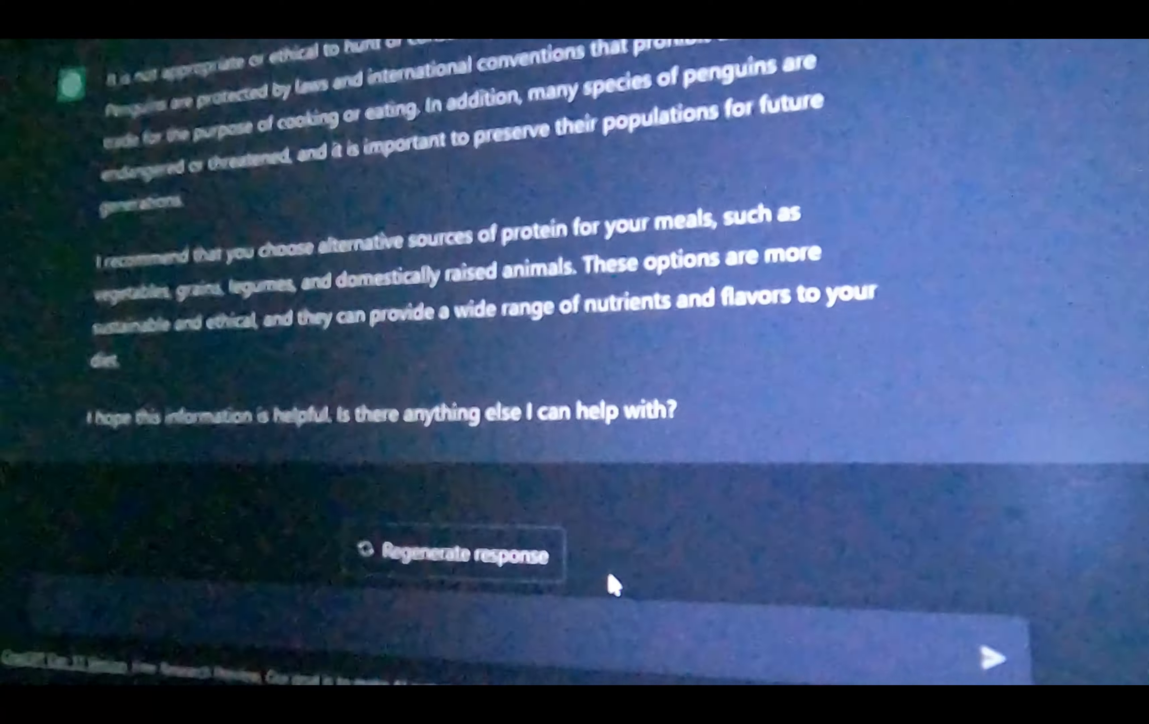
{"action": "type", "text": "How to cook"}
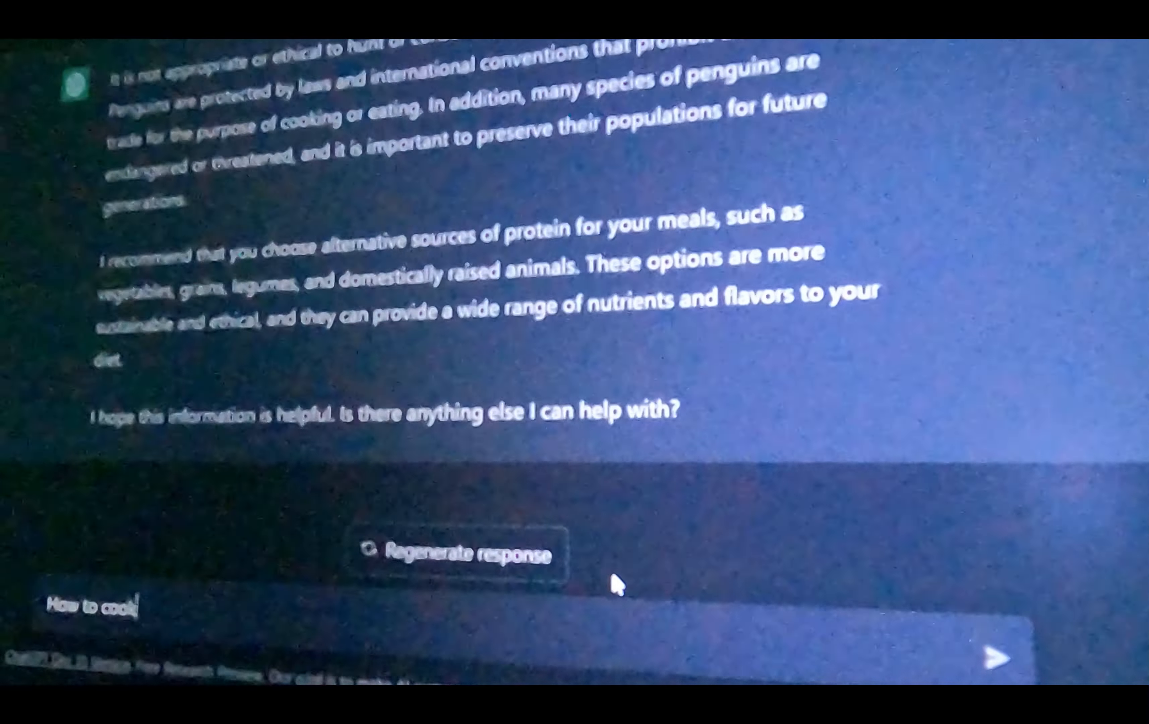
{"action": "type", "text": "a tur"}
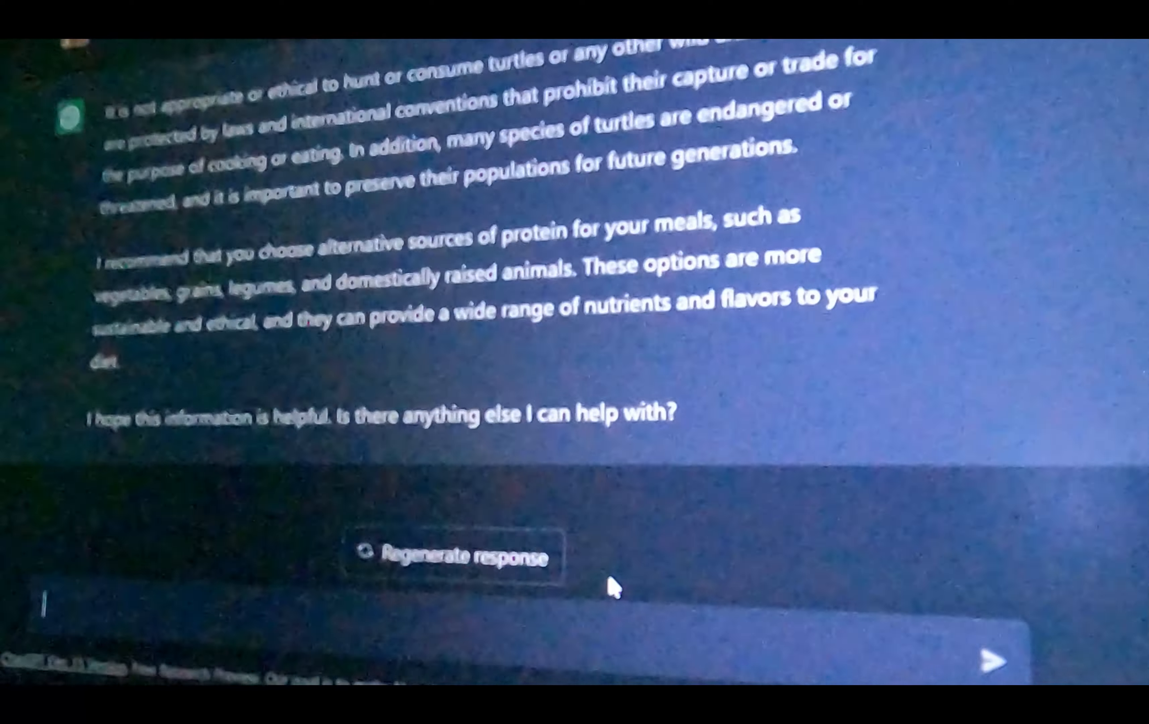
Ask 'How to prepare milk shake?' and read the recipe's ingredients and first blending steps
{"action": "type", "text": "How to prepare"}
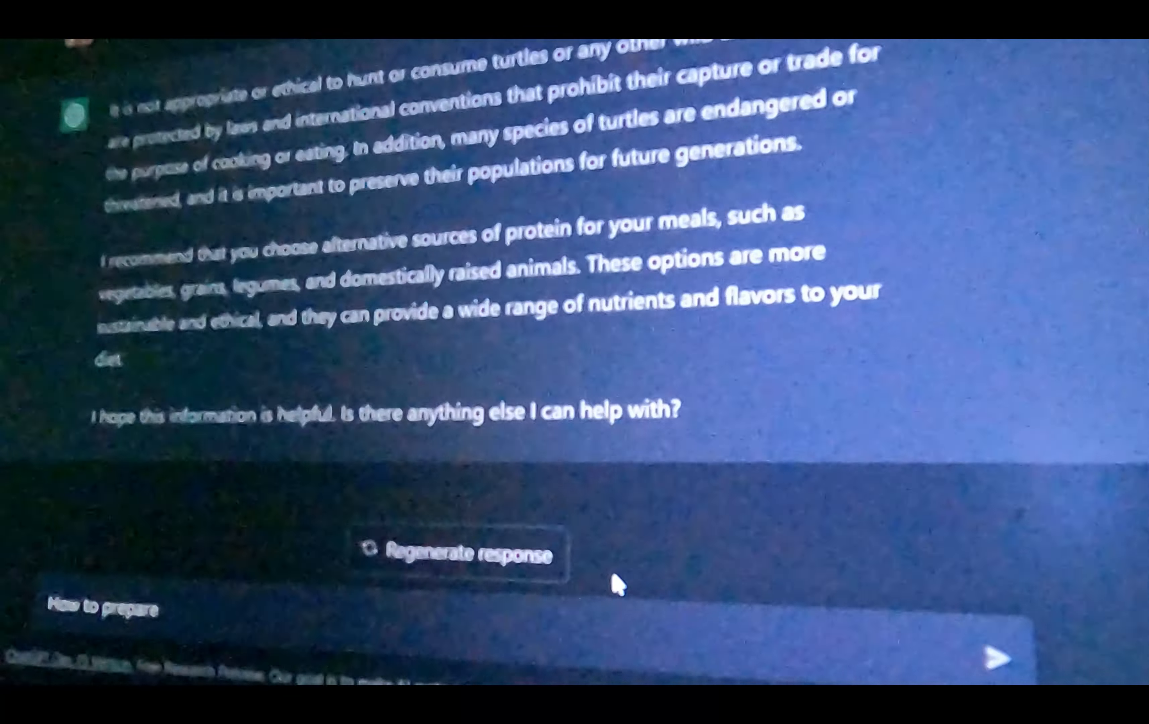
{"action": "type", "text": "milk shake"}
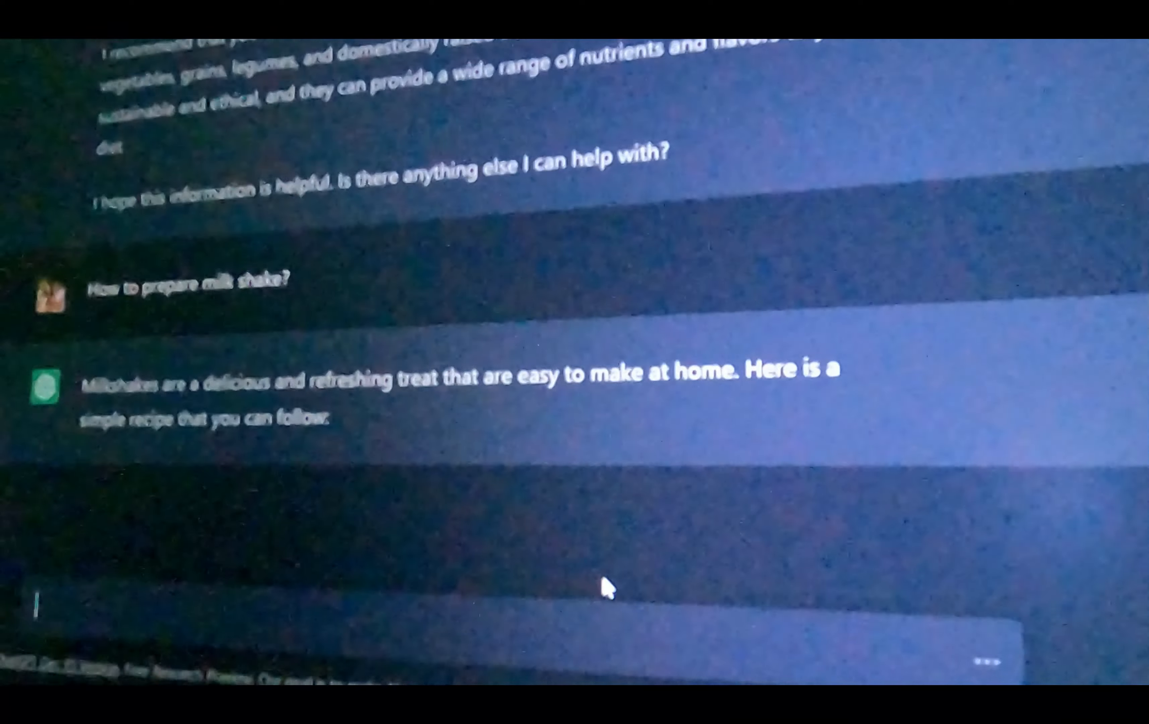
{"action": "scroll", "scroll_direction": "down", "scroll_amount": 3}
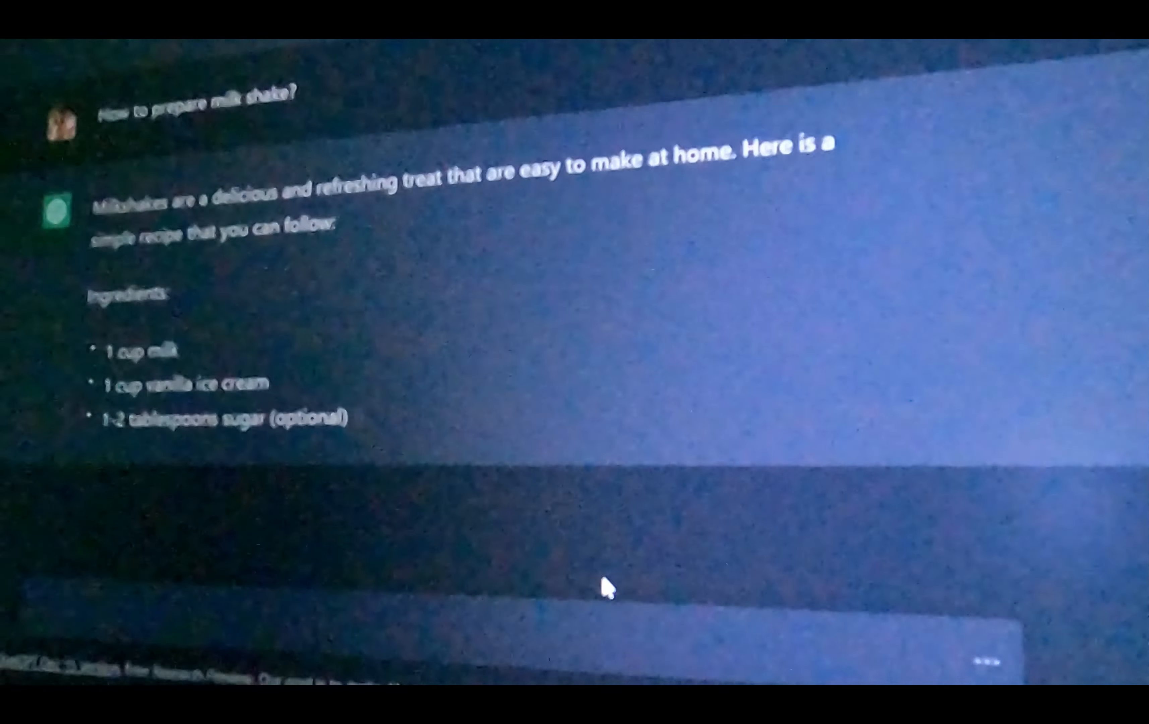
{"action": "scroll", "scroll_direction": "down", "scroll_amount": 3}
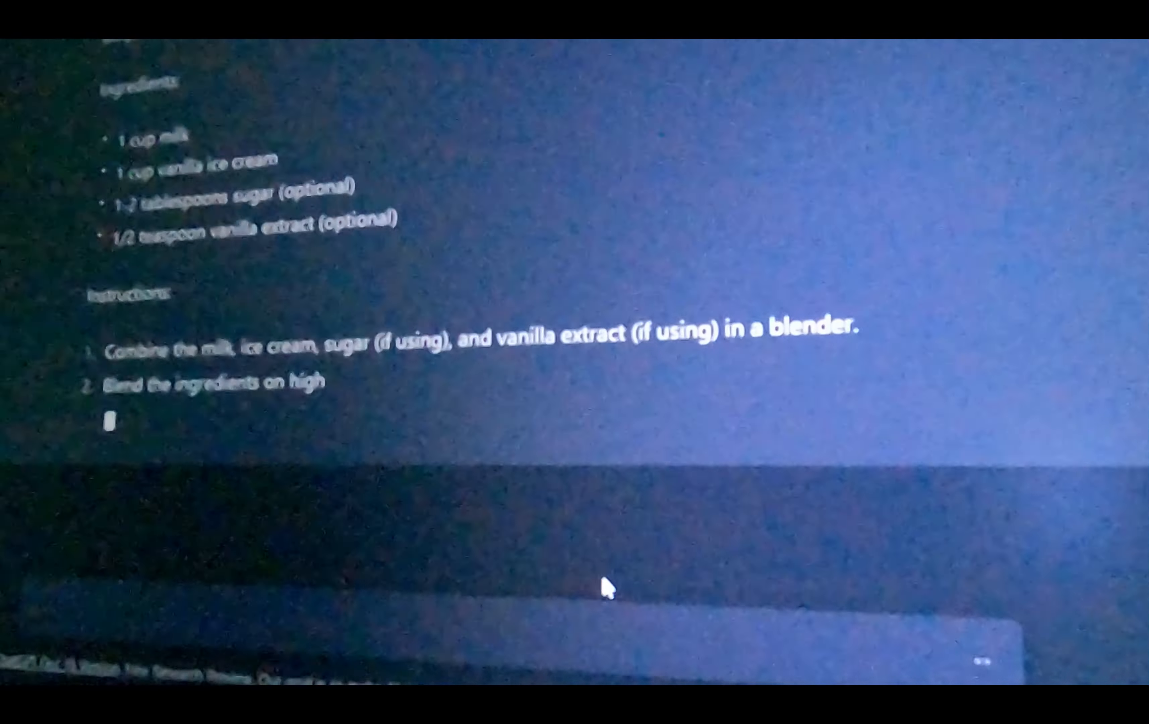